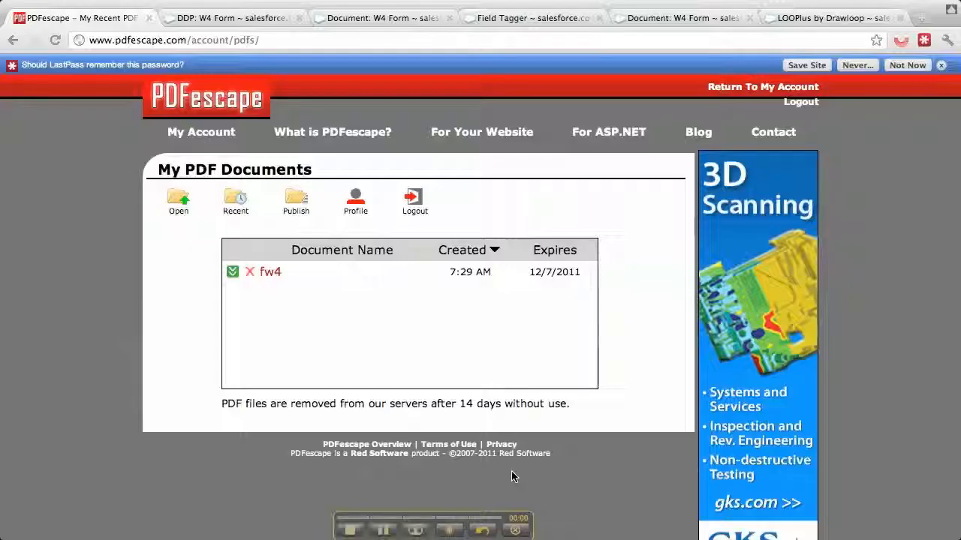
mouse_move(396, 441)
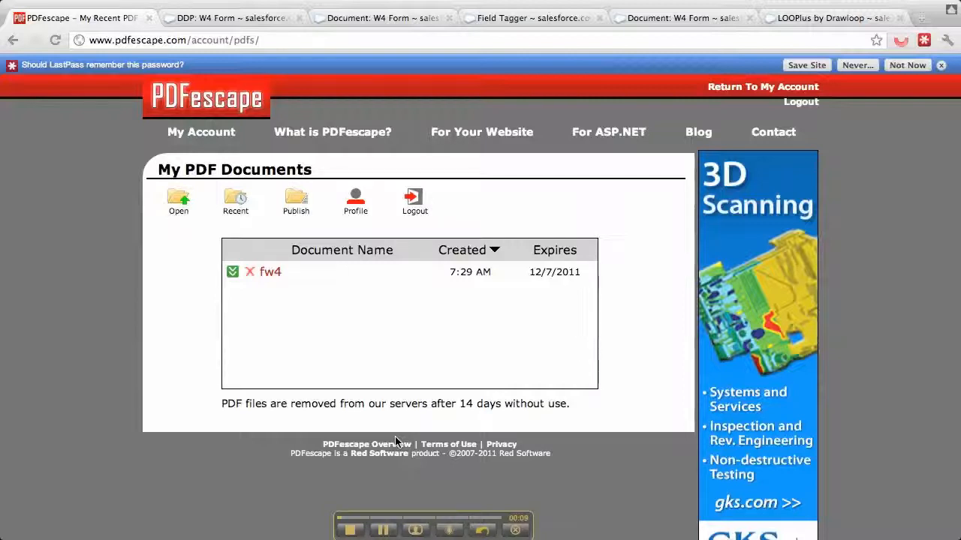
mouse_move(208, 392)
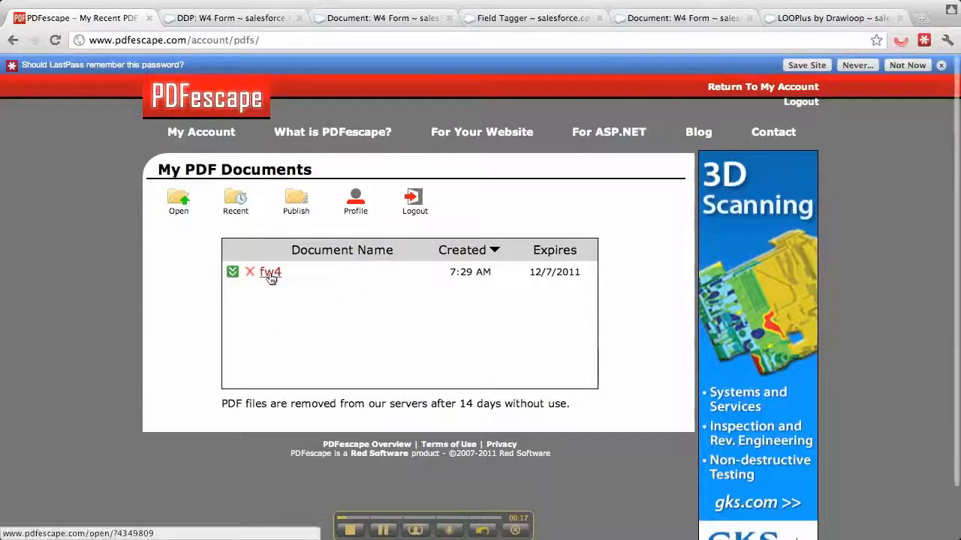
- Open fw4 and confirm the W-4 first-name field is named Contact_FirstName
click(269, 271)
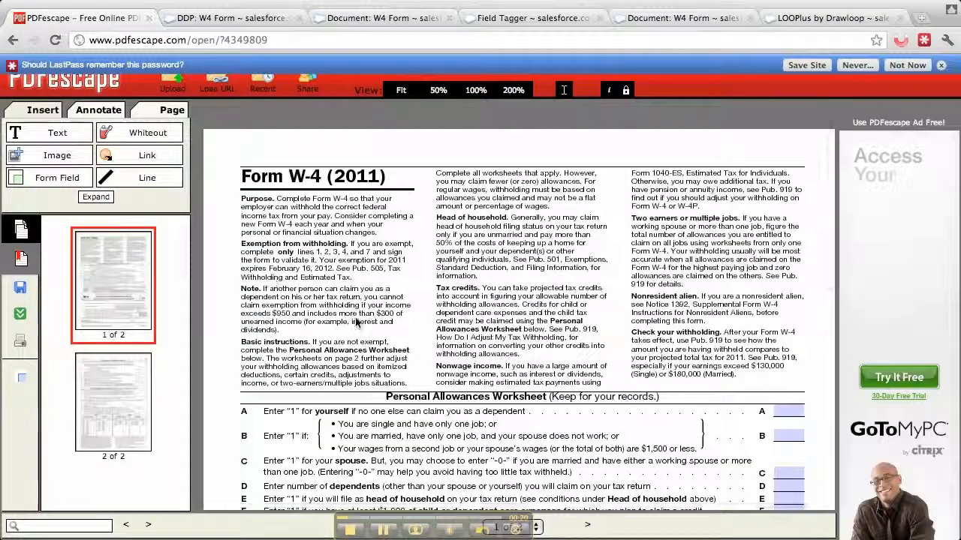
scroll(down, 3)
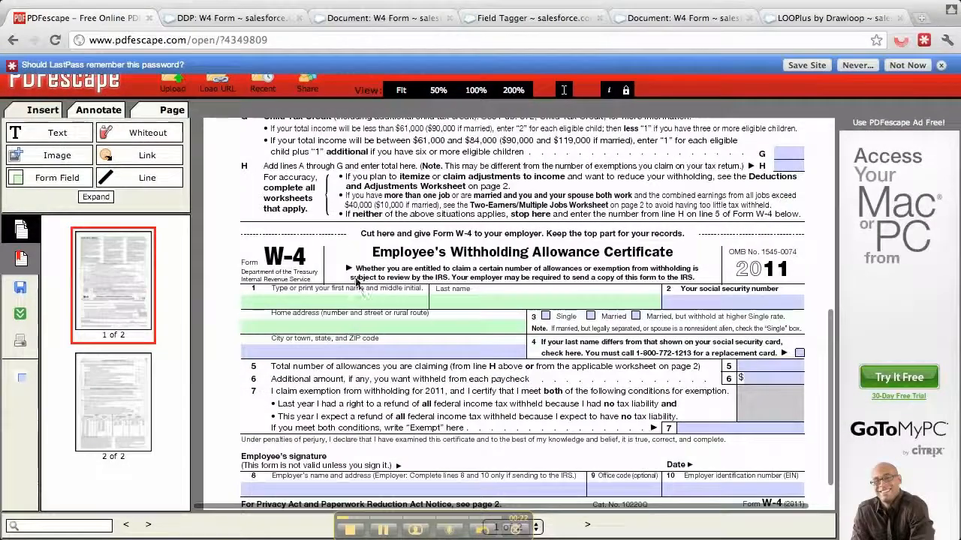
click(334, 300)
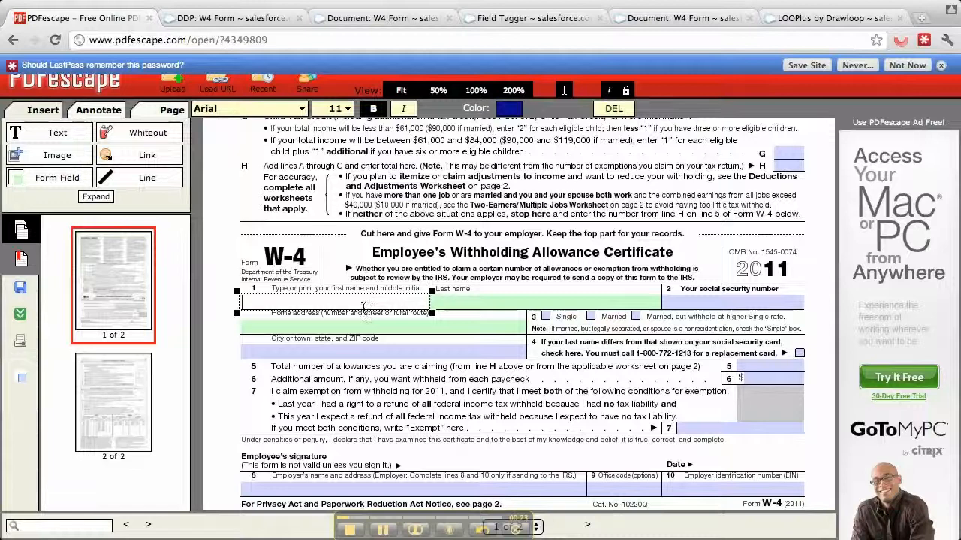
click(334, 300)
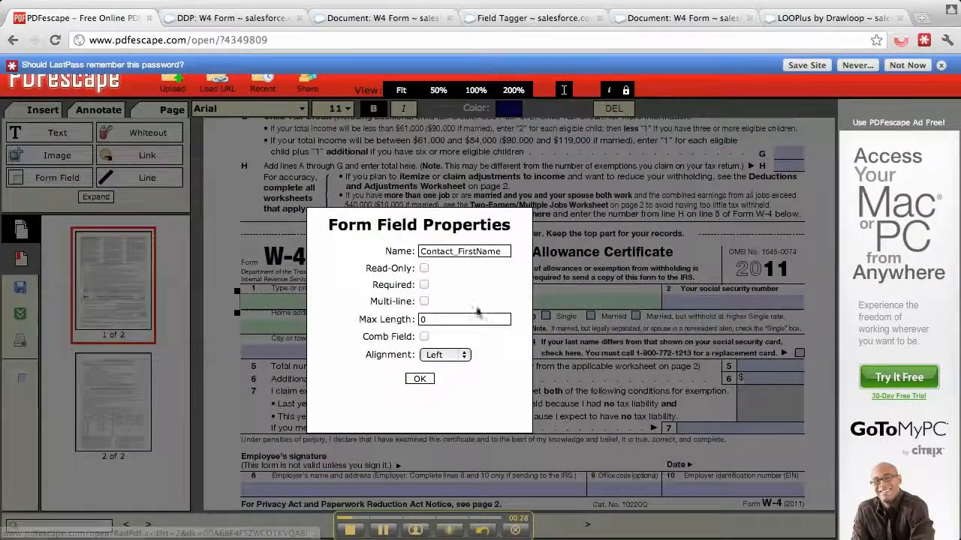
triple_click(463, 250)
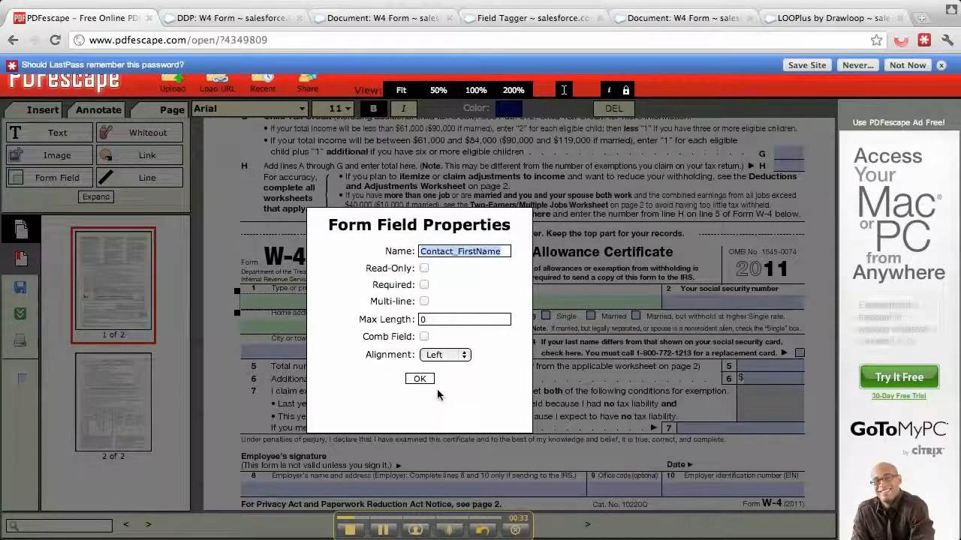
click(225, 18)
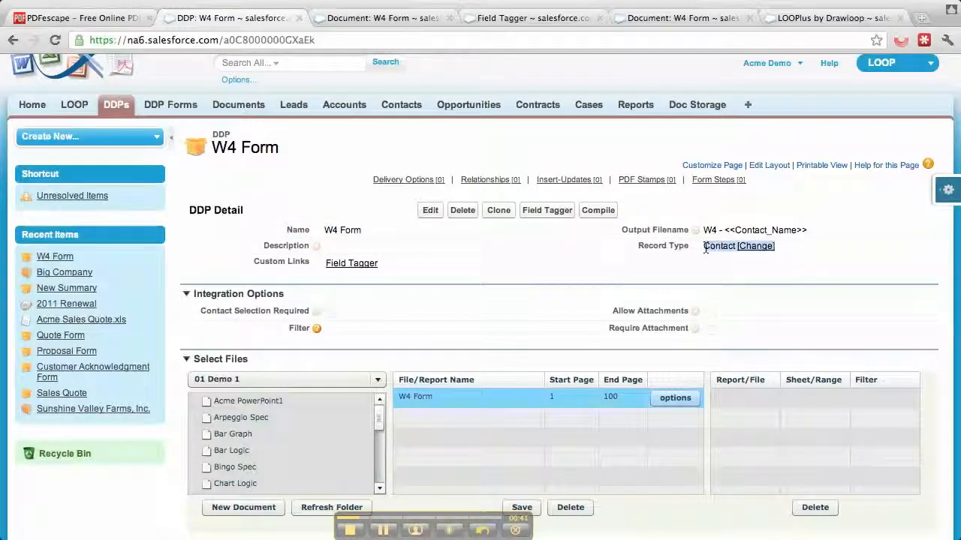
- Scroll the W4 Form DDP details to review its W4 Form file and Contact record type
scroll(down, 3)
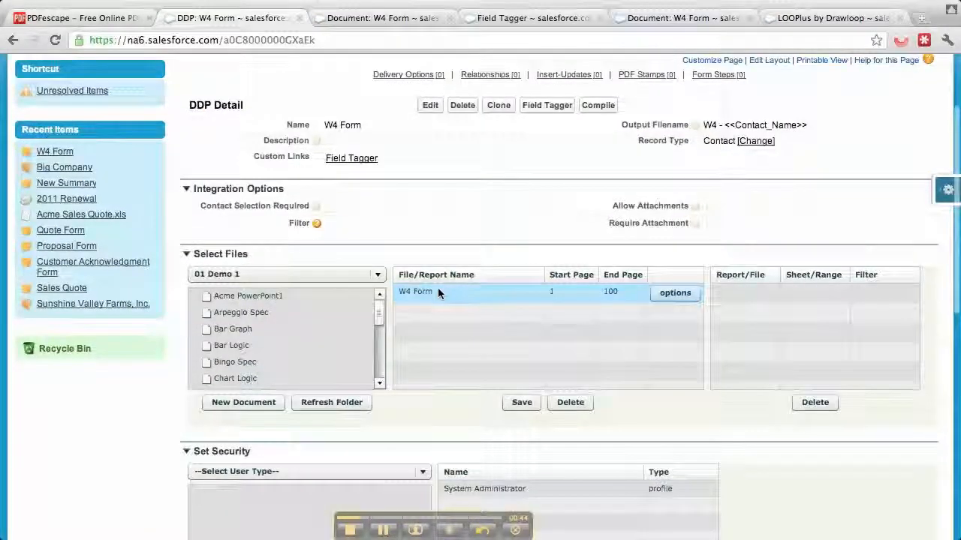
scroll(down, 3)
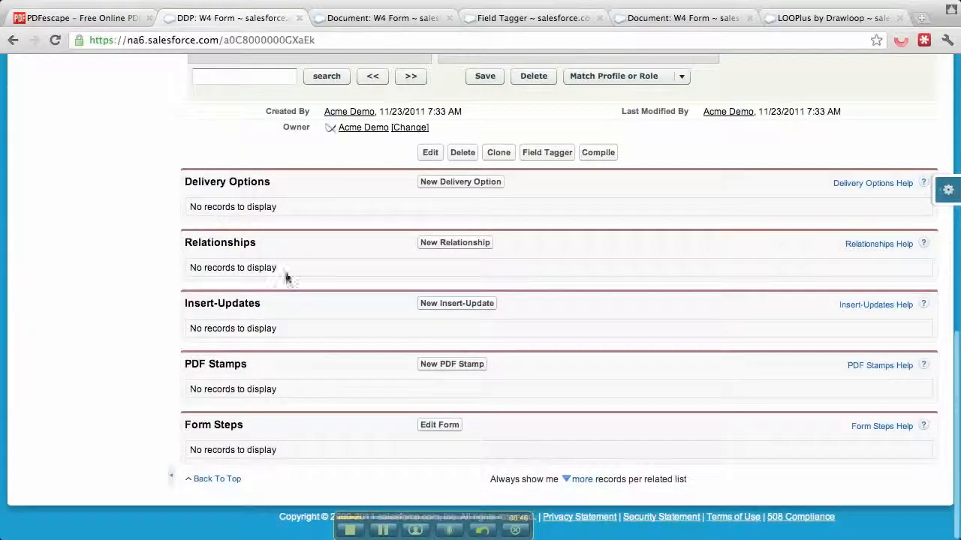
mouse_move(292, 261)
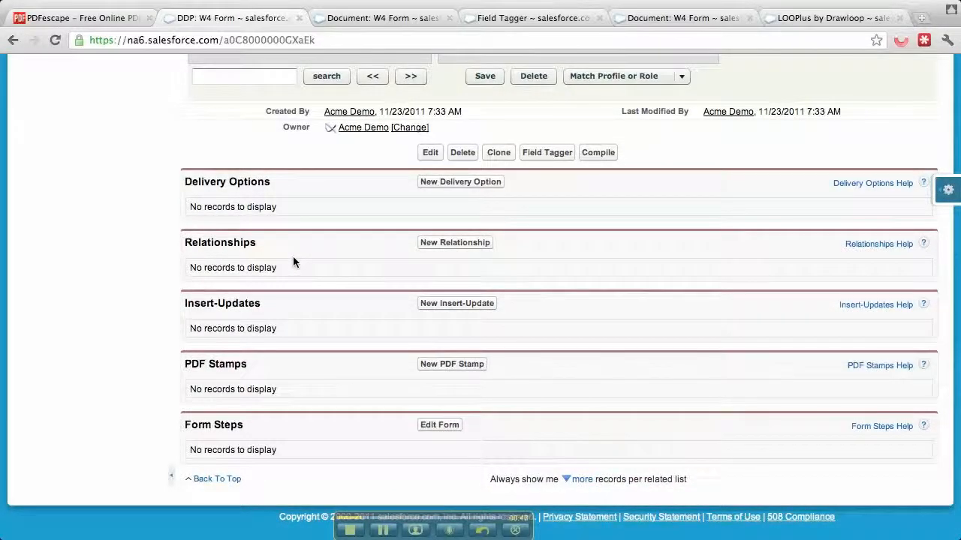
scroll(up, 3)
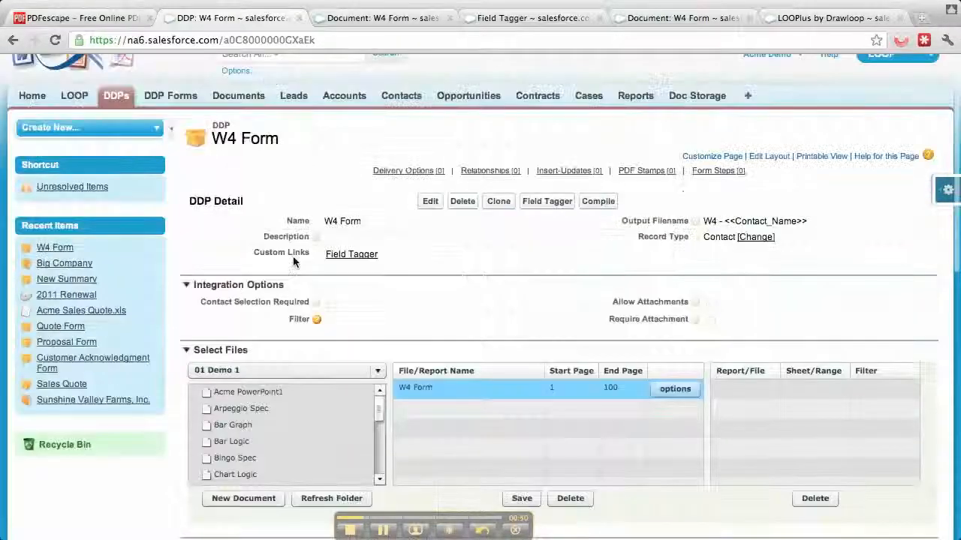
- In Field Tagger, keep Contact as main object and choose Mailing City to get Contact_MailingCity
click(529, 17)
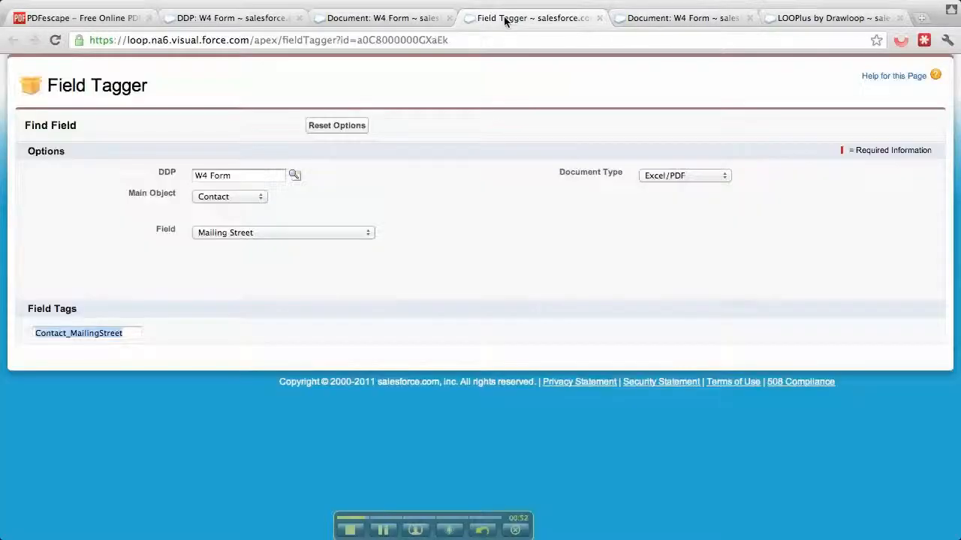
click(229, 196)
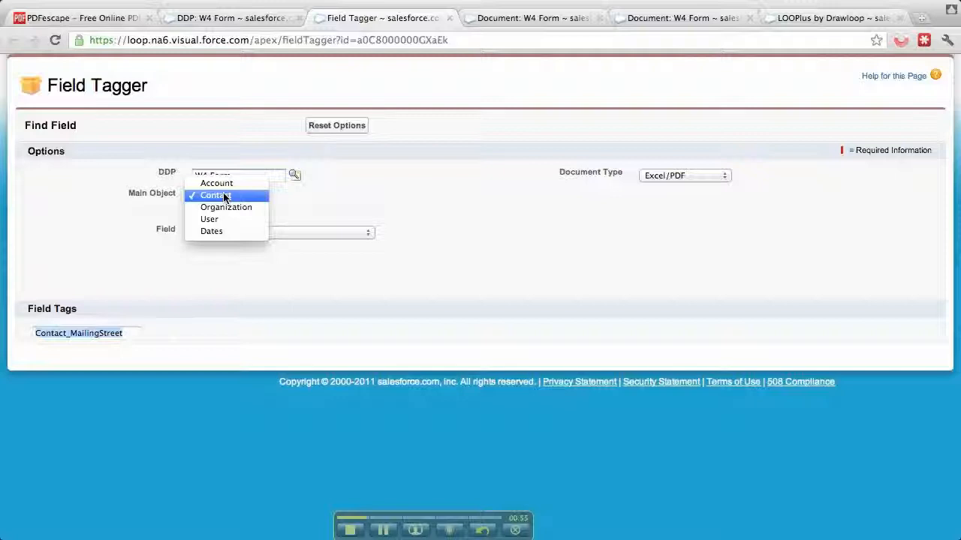
click(214, 195)
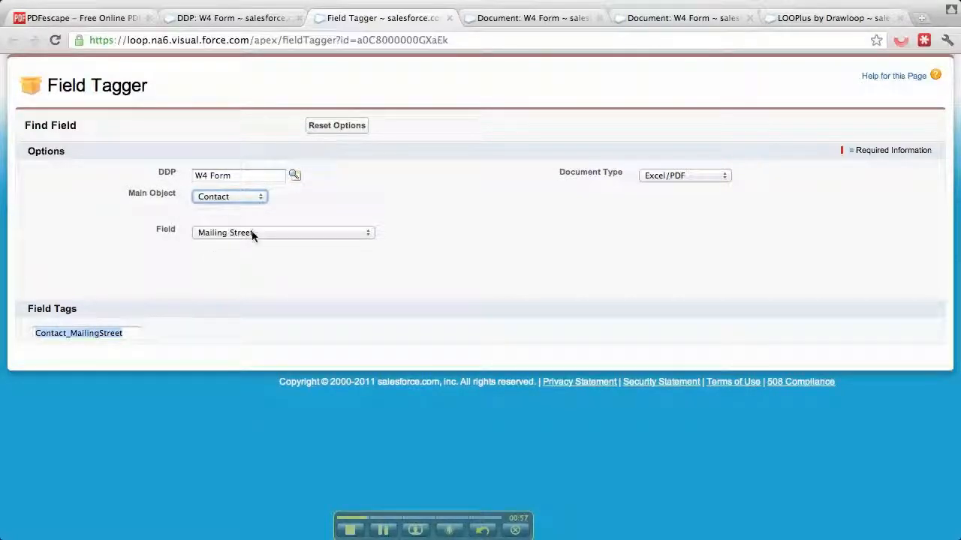
click(283, 232)
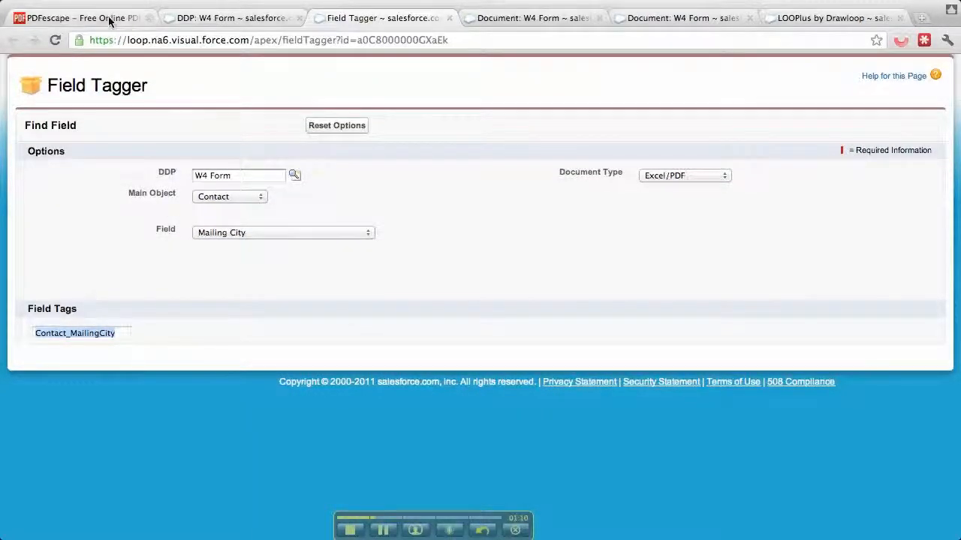
- Unlock the W-4 city, state and ZIP field and rename it Contact_MailingCity
click(75, 17)
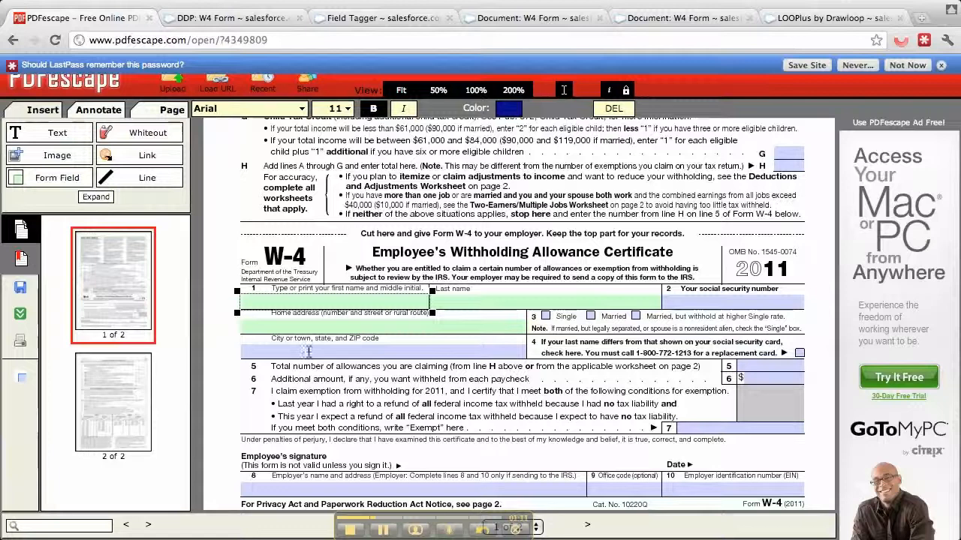
right_click(308, 351)
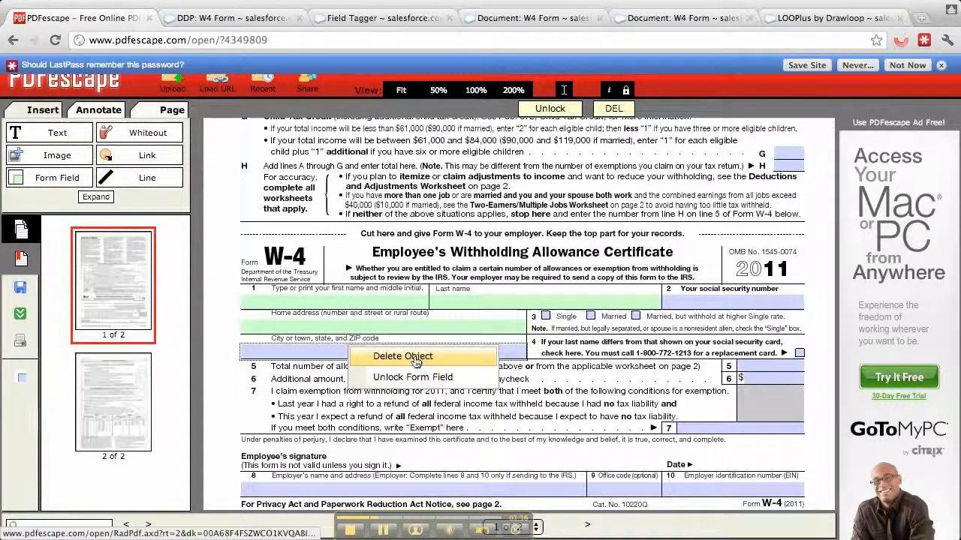
click(412, 377)
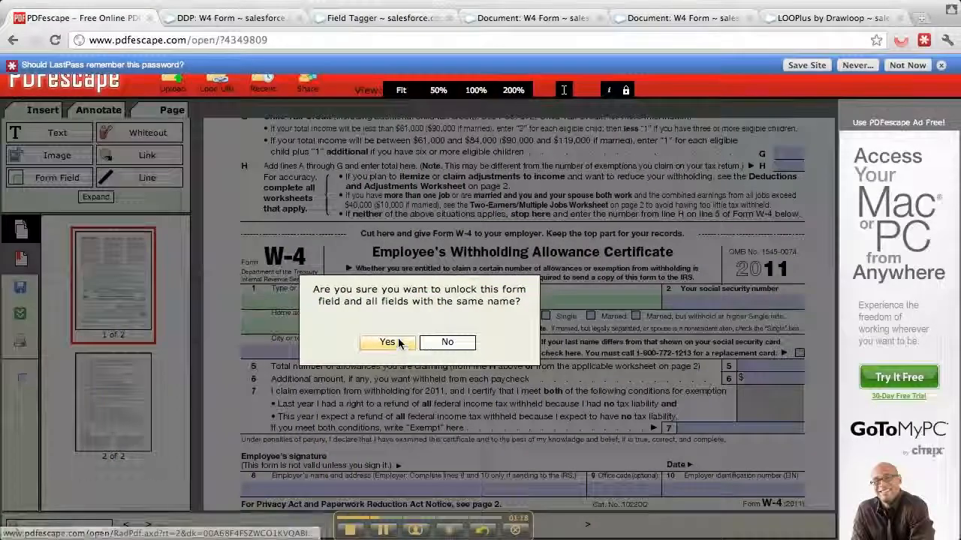
click(386, 342)
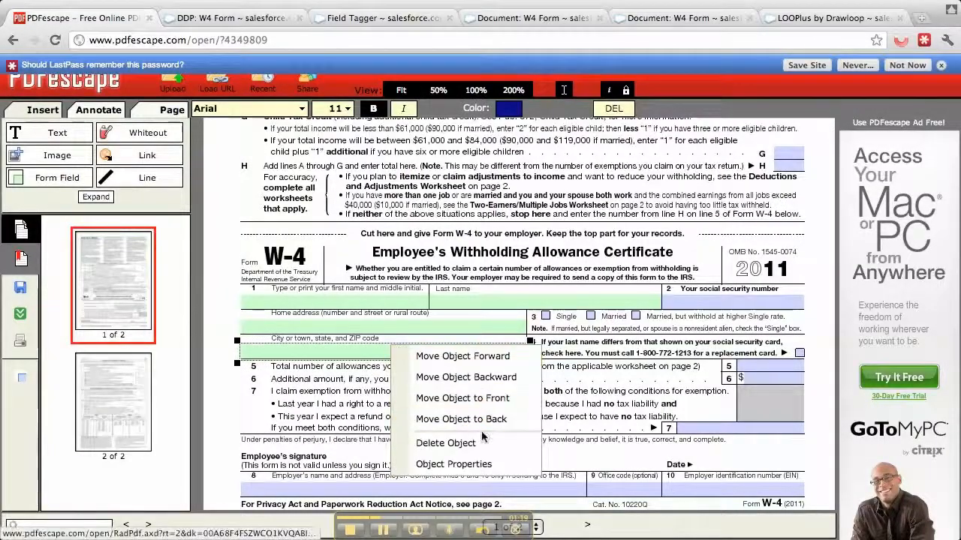
click(454, 464)
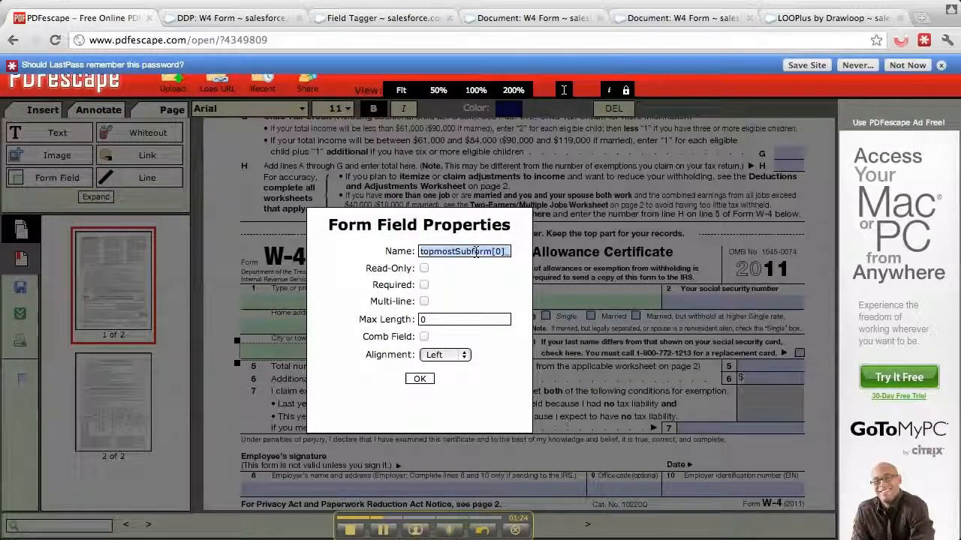
text(Contact_MailingCity)
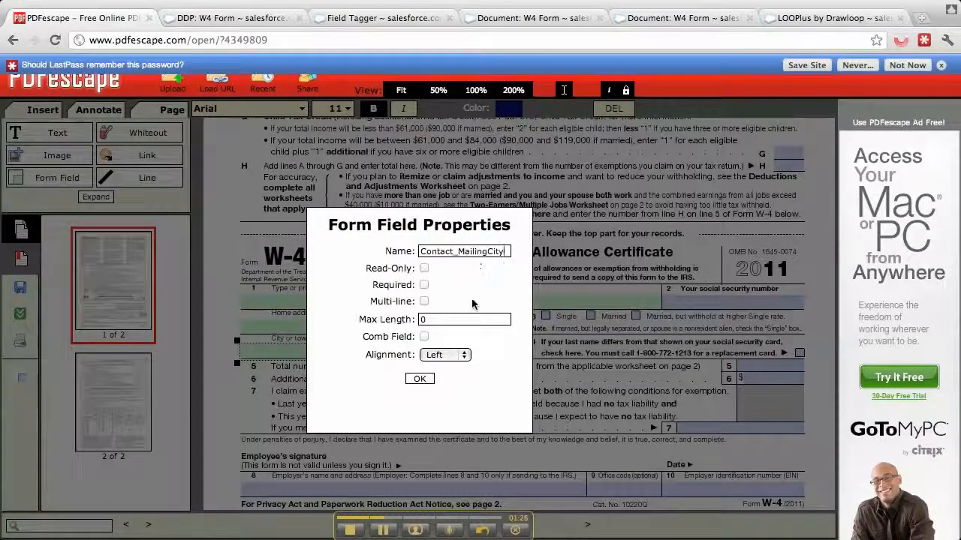
click(419, 379)
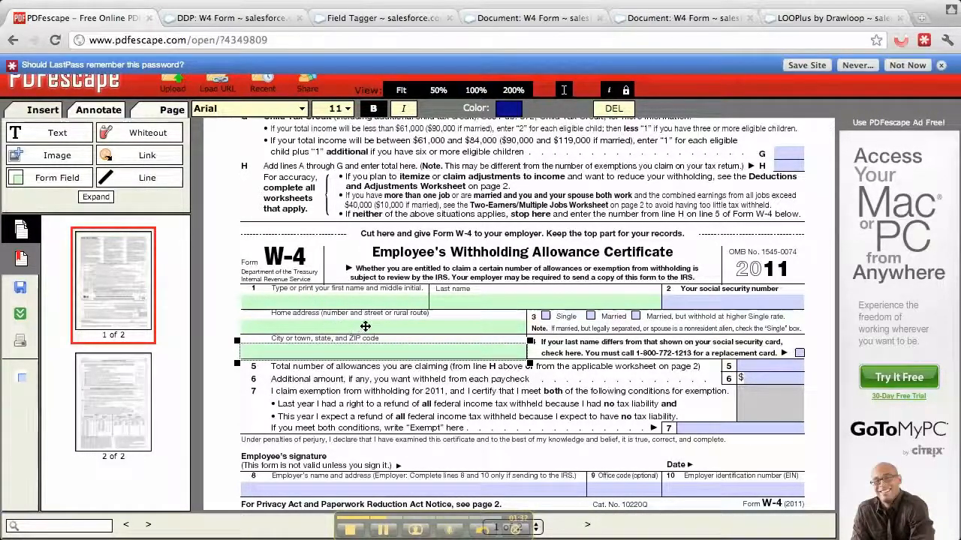
mouse_move(346, 352)
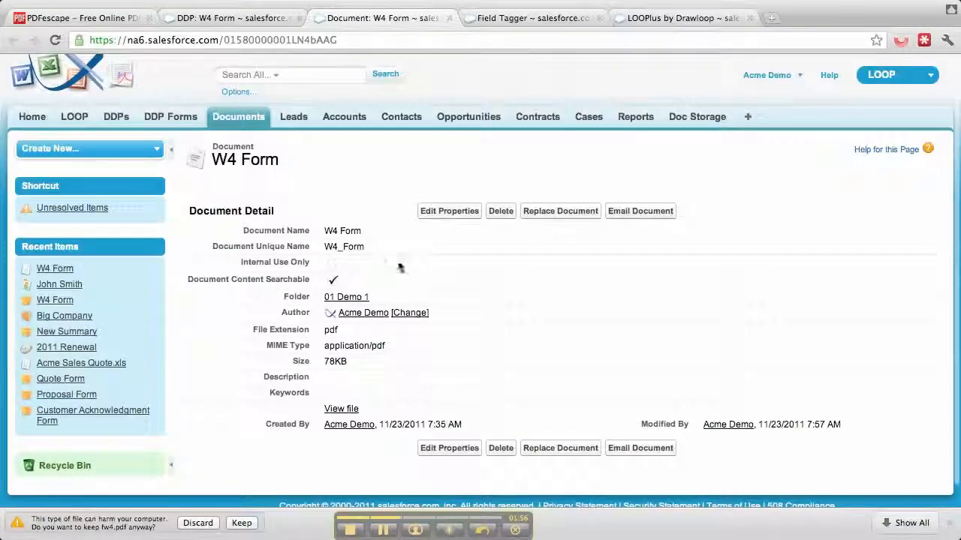
- Replace the W4 Form document's file by uploading the tagged fw4.pdf
click(560, 211)
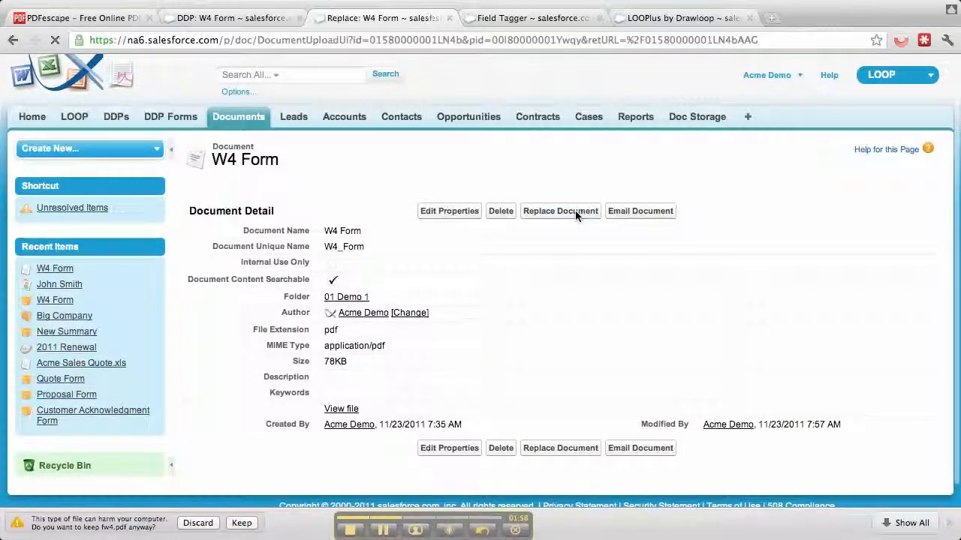
click(560, 211)
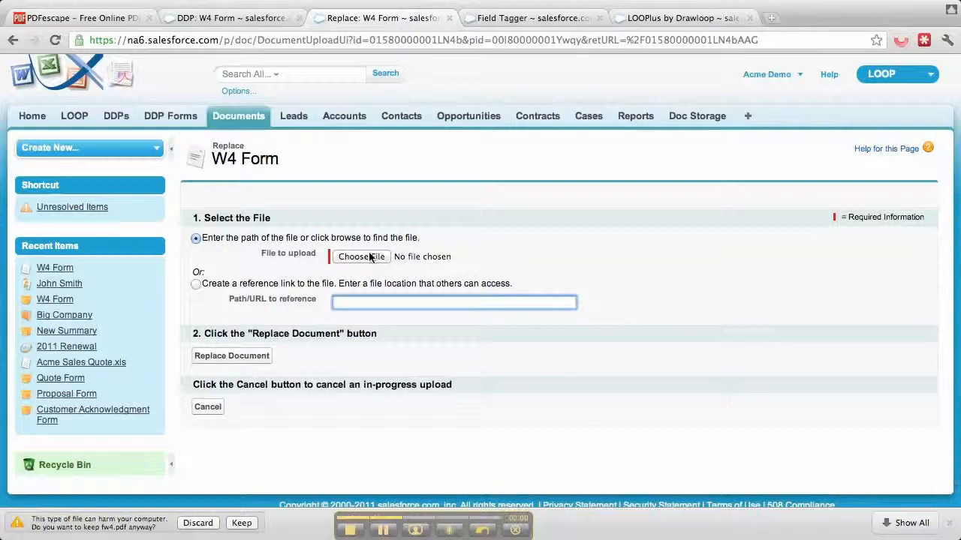
click(361, 256)
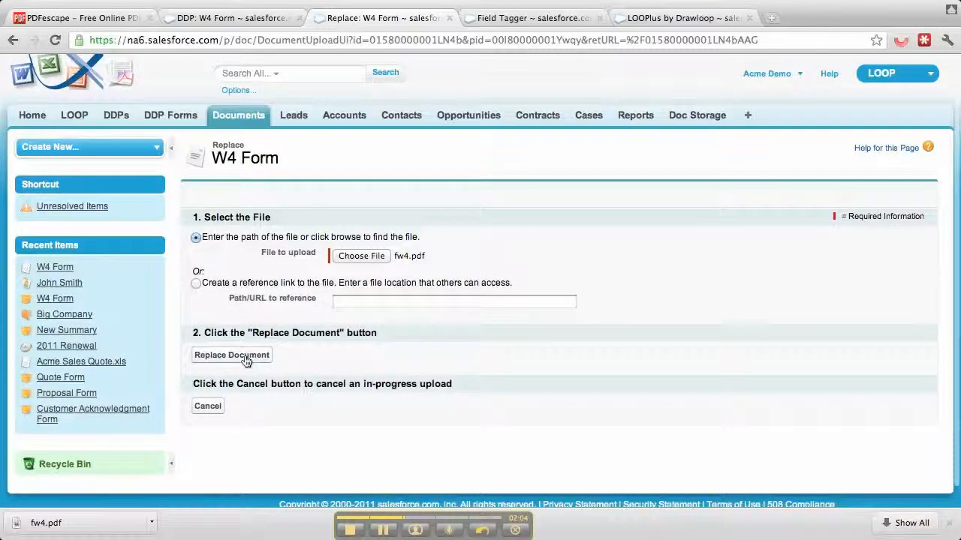
click(232, 355)
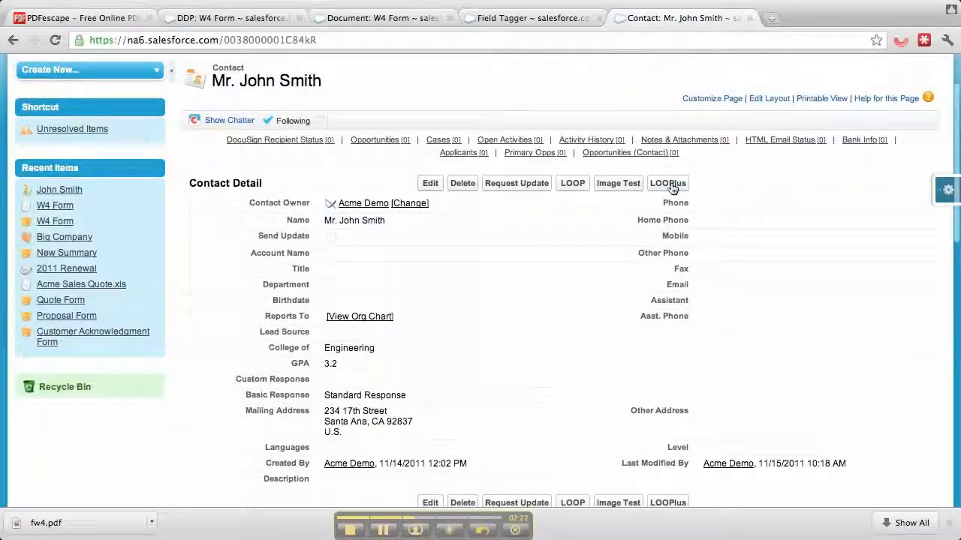
- Run the W4 Form DDP for John Smith with Download delivery and open W4 - John Smith.pdf
click(666, 183)
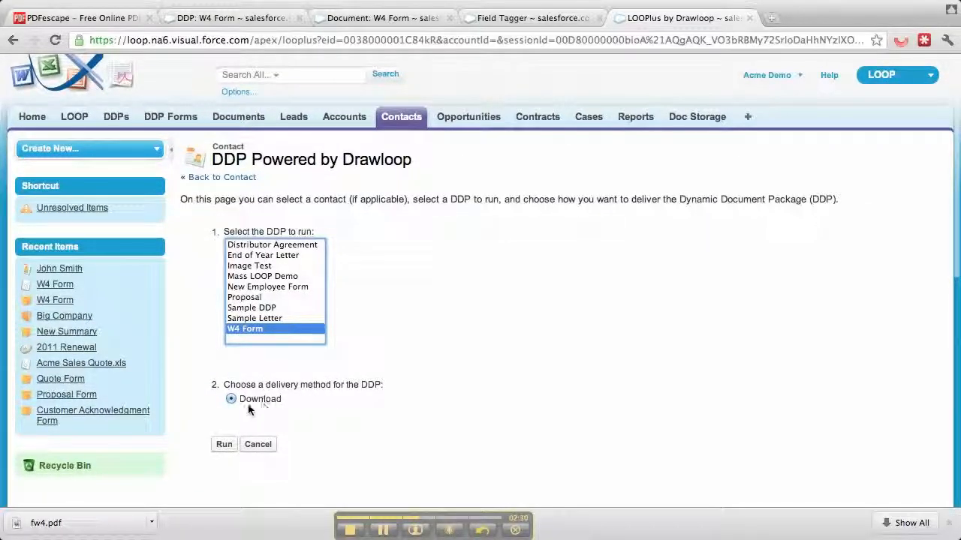
click(224, 443)
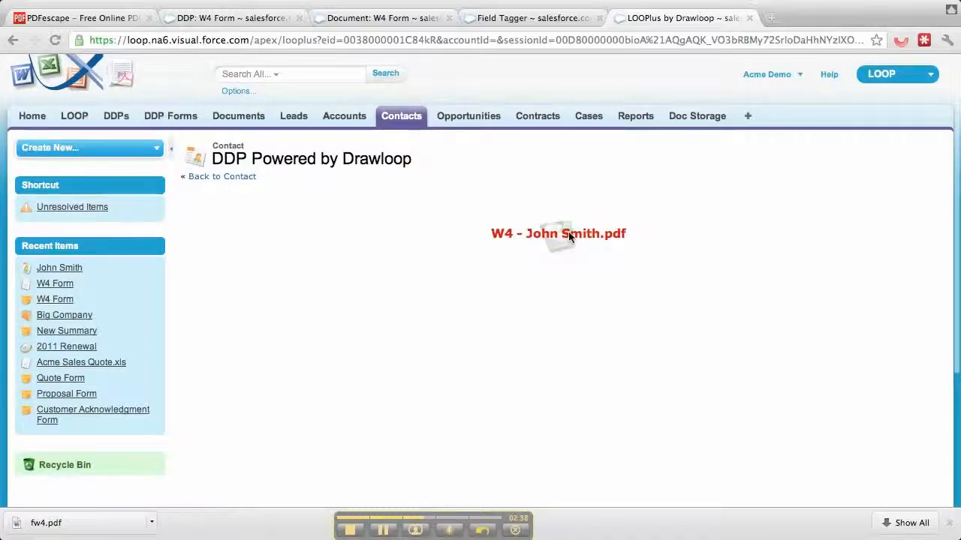
click(558, 234)
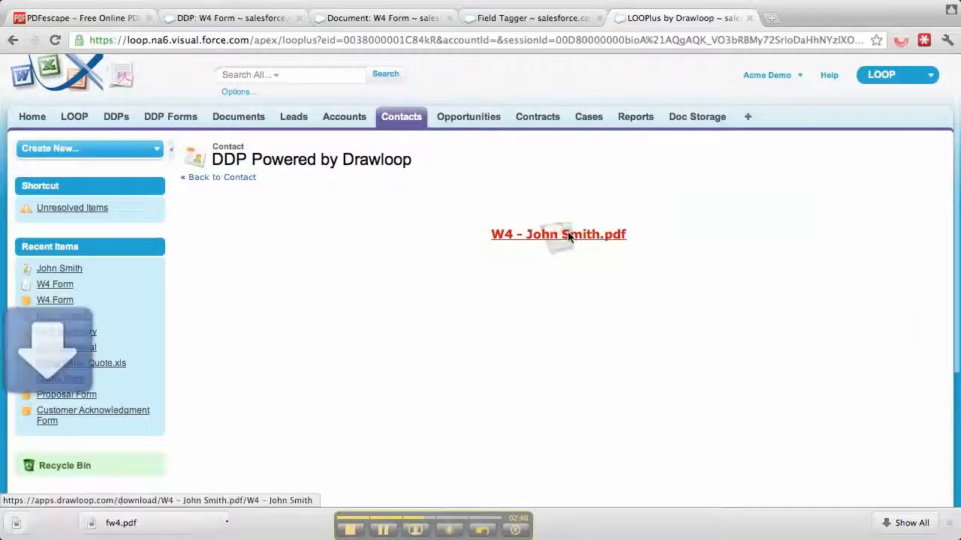
click(558, 234)
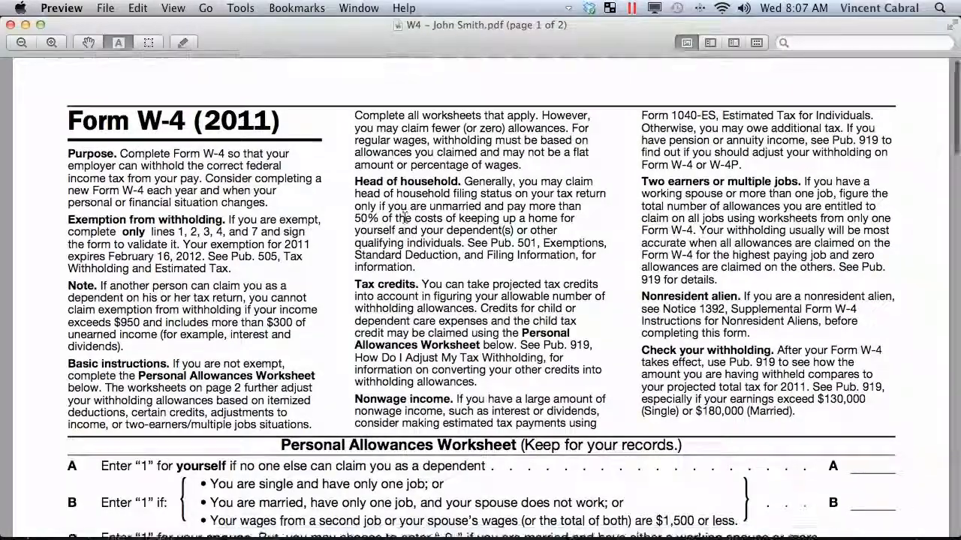
- Scroll the generated W-4, checking John, Smith, 234 17th Street and Santa Ana
scroll(down, 3)
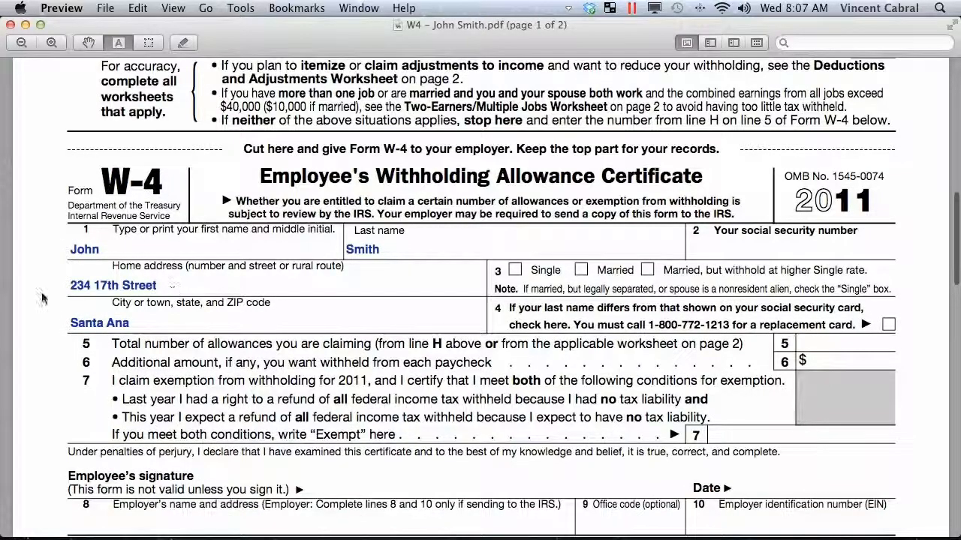
double_click(99, 322)
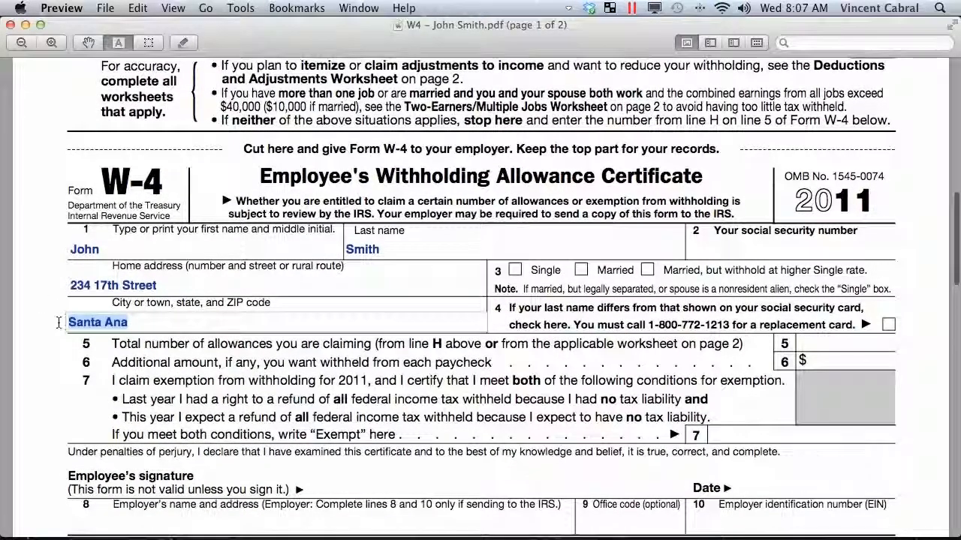
scroll(down, 3)
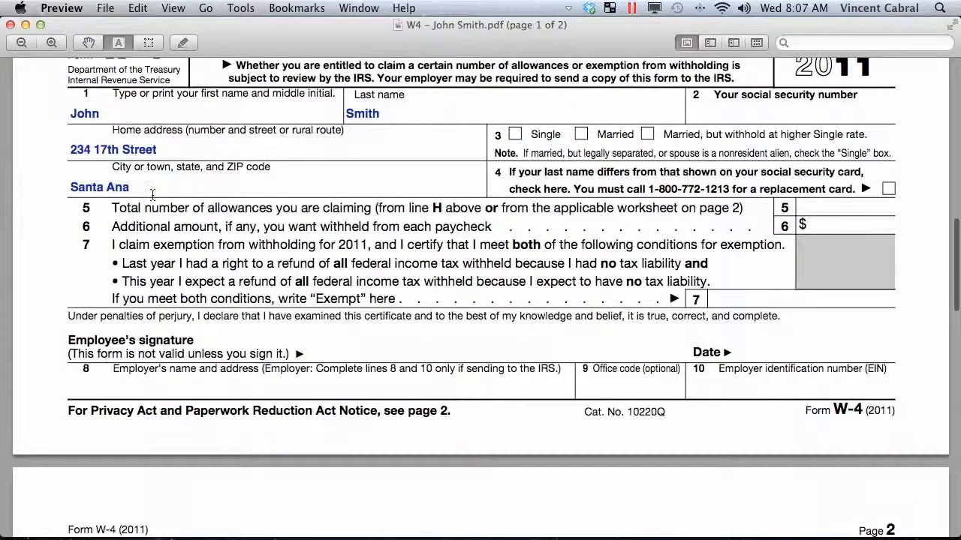
mouse_move(182, 166)
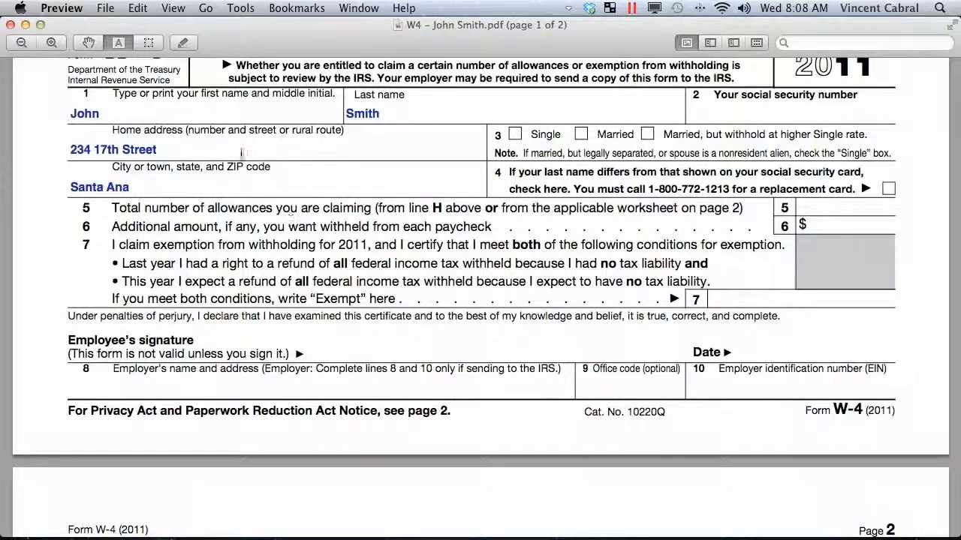
mouse_move(420, 326)
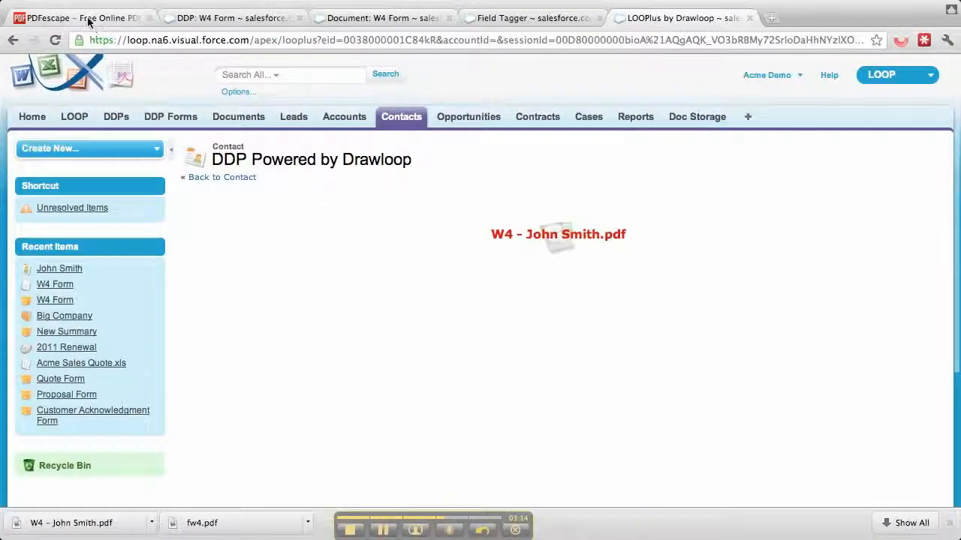
- Switch through the PDFescape tab back to the Field Tagger showing Contact_MailingCity
click(71, 17)
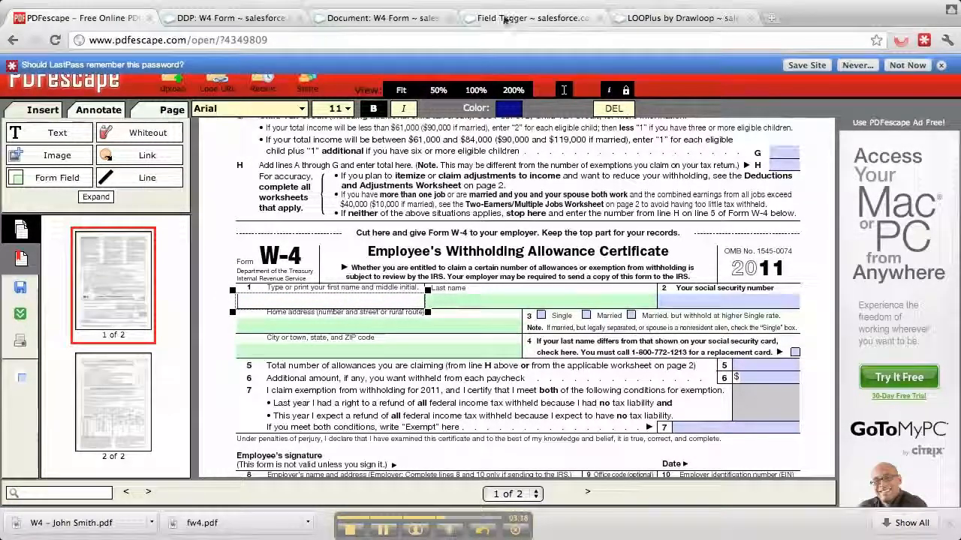
click(533, 17)
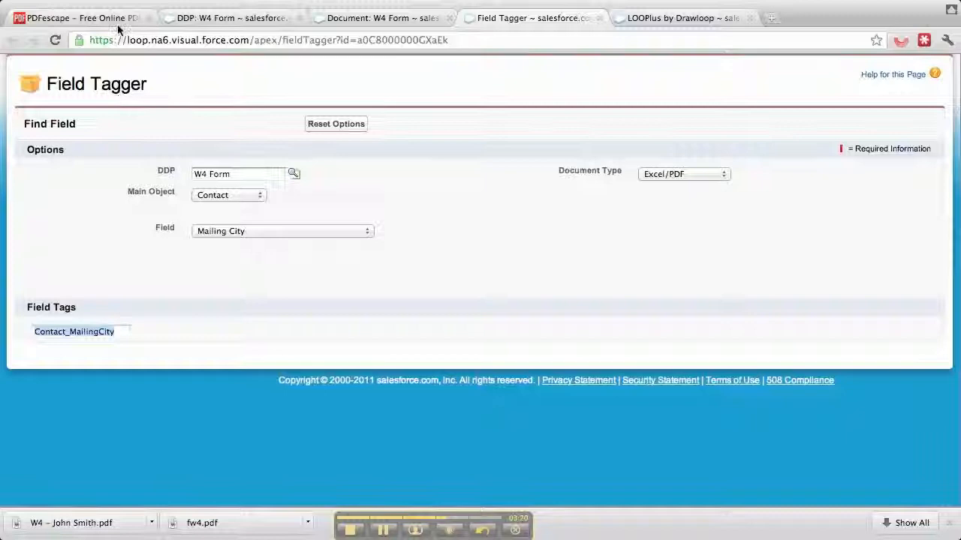